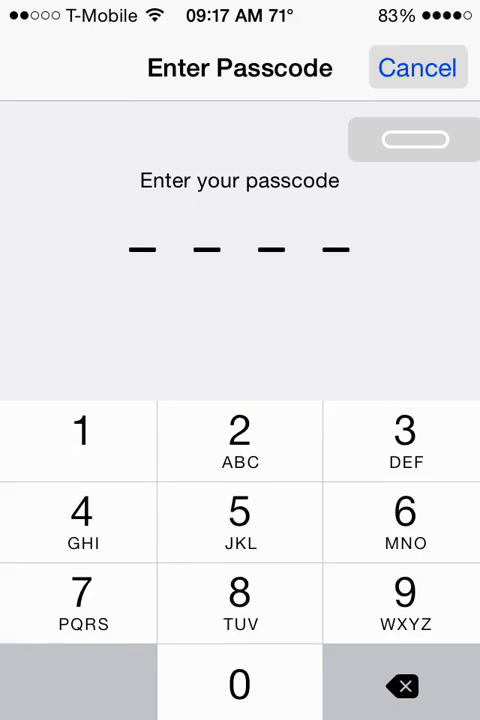
# - Dismiss the passcode prompt and lock the phone to start the bypass
pyautogui.click(416, 68)
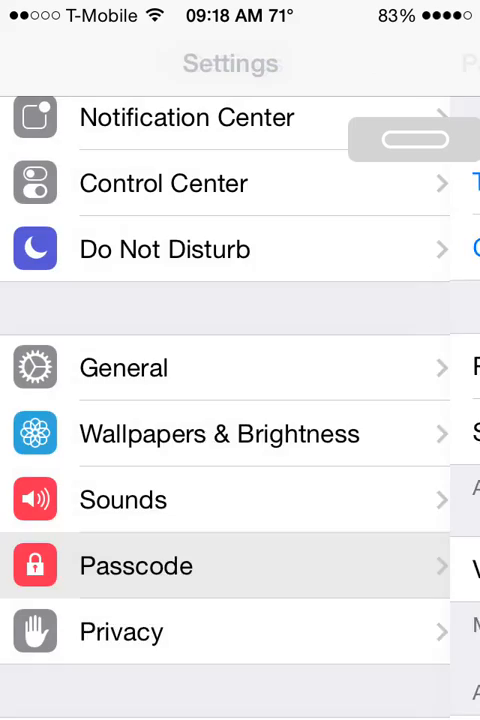
pyautogui.press('home')
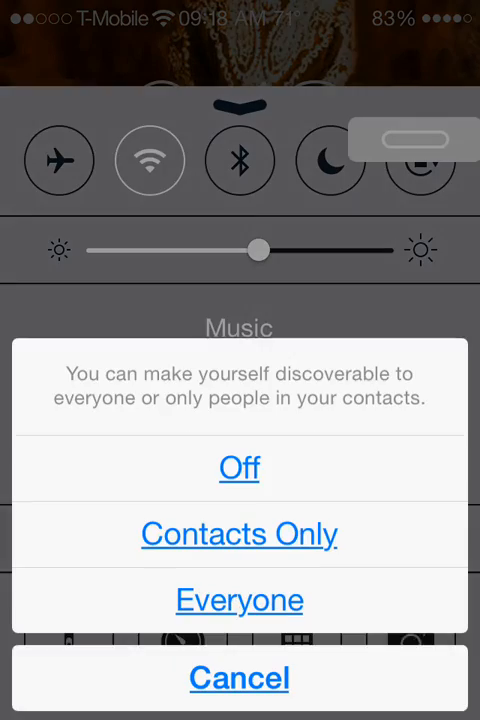
# - Set AirDrop to Contacts Only, then Off, and launch Calculator from Control Center
pyautogui.click(240, 532)
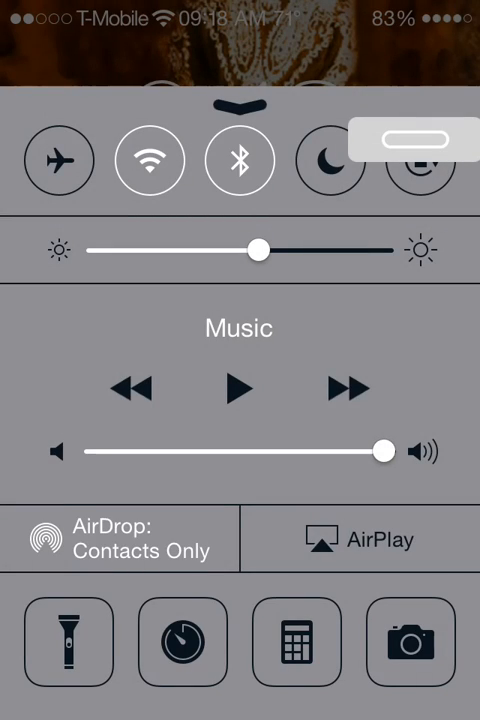
pyautogui.click(240, 160)
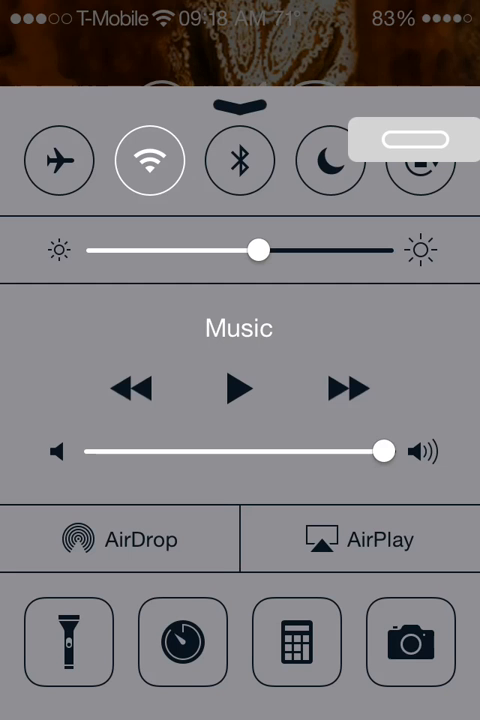
pyautogui.click(120, 540)
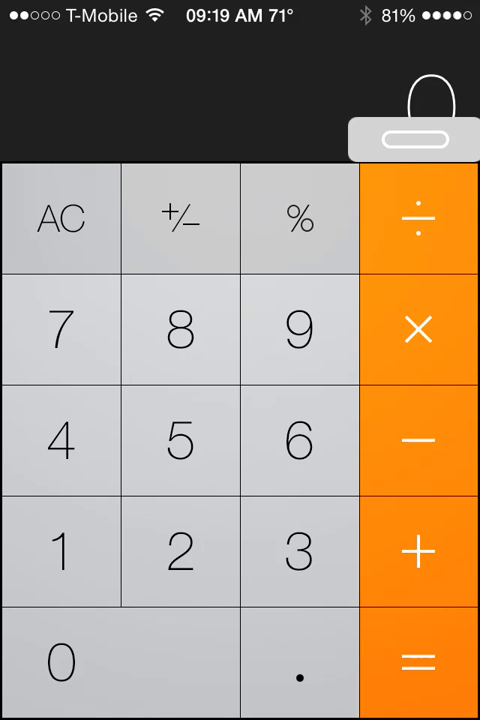
# - Bring up the recent apps from Calculator and ask Siri to turn on airplane mode
pyautogui.click(300, 328)
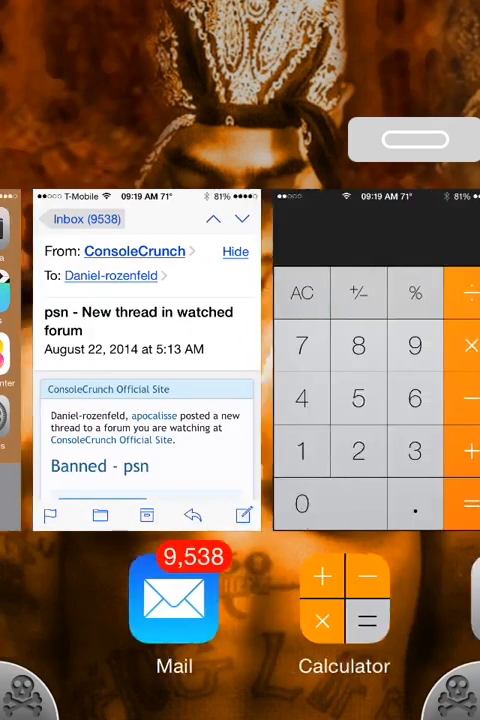
pyautogui.hscroll(-3)
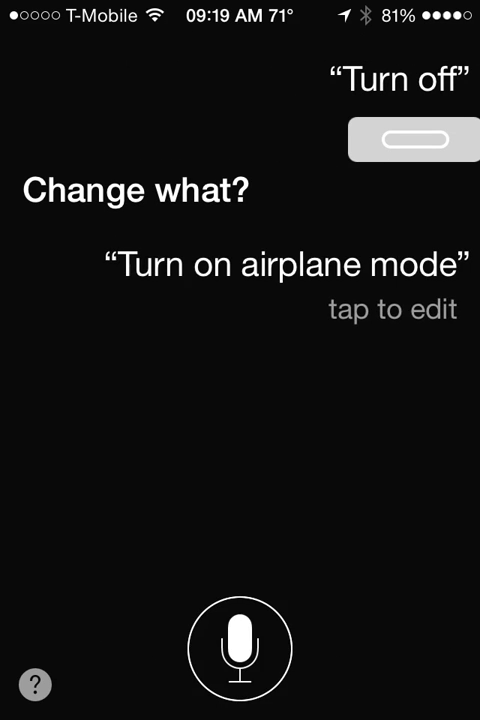
# - Repeat the request and switch Airplane Mode on from Siri's response
pyautogui.click(240, 644)
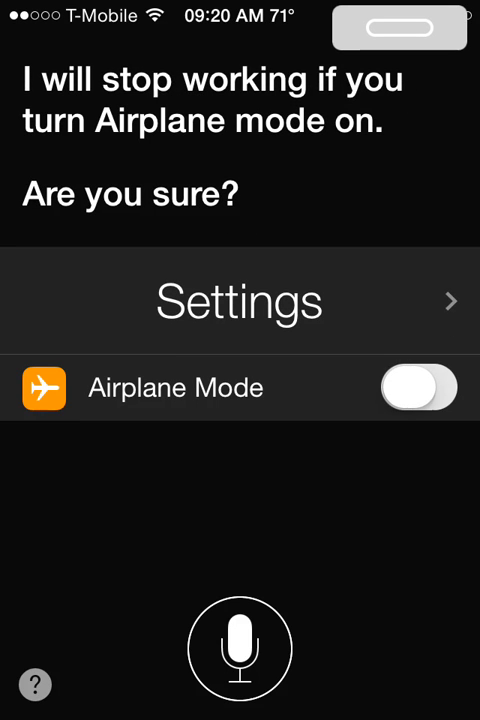
pyautogui.click(418, 388)
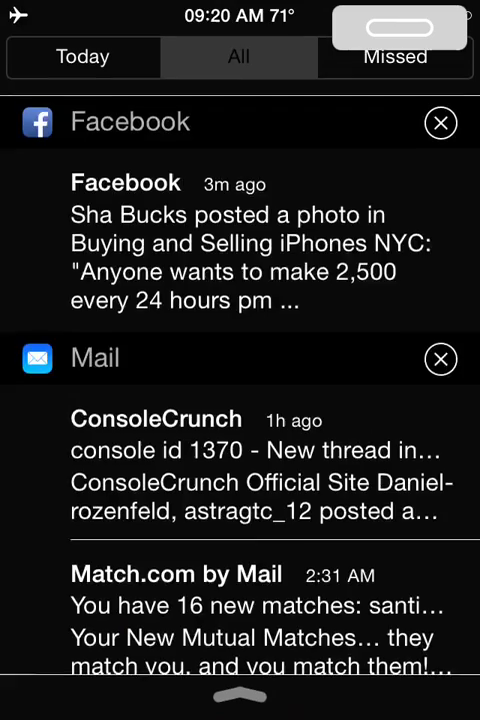
# - Pull down Notification Center on the way to the Clock's 10-minute Timer
pyautogui.scroll(-3)
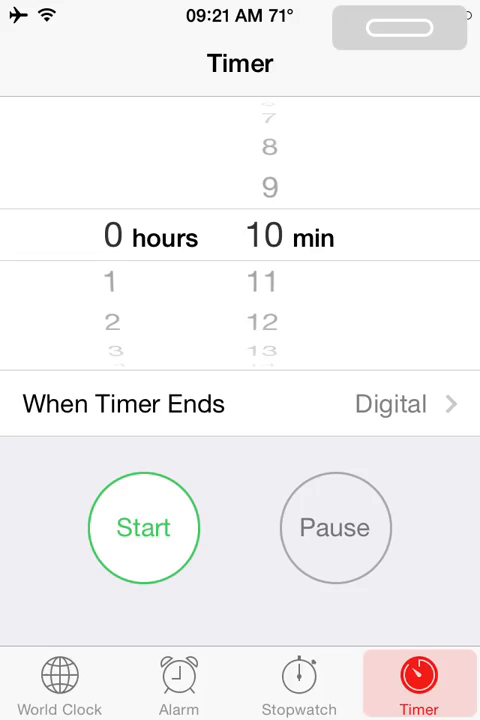
# - Return to the home screen, swipe to the second page and launch Twitter
pyautogui.press('home')
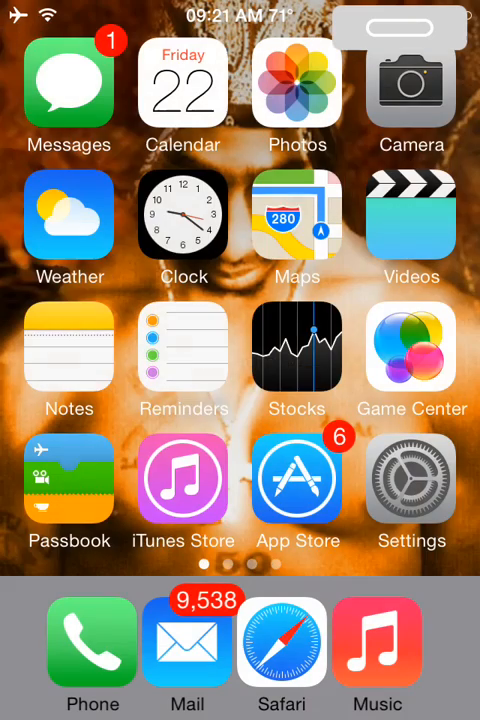
pyautogui.hscroll(-3)
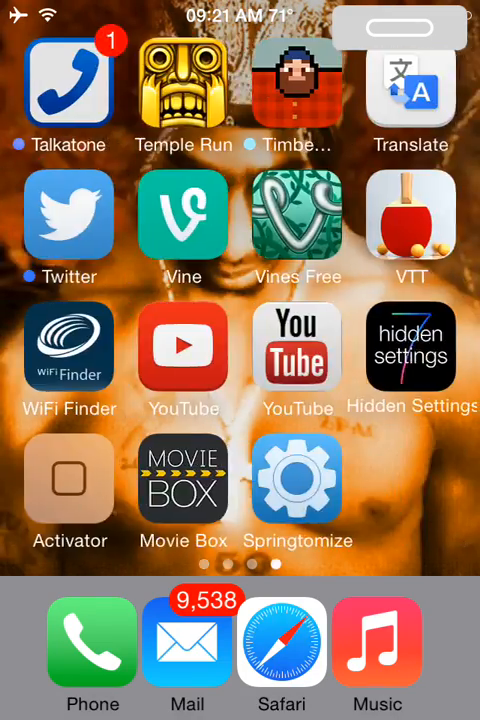
pyautogui.click(68, 212)
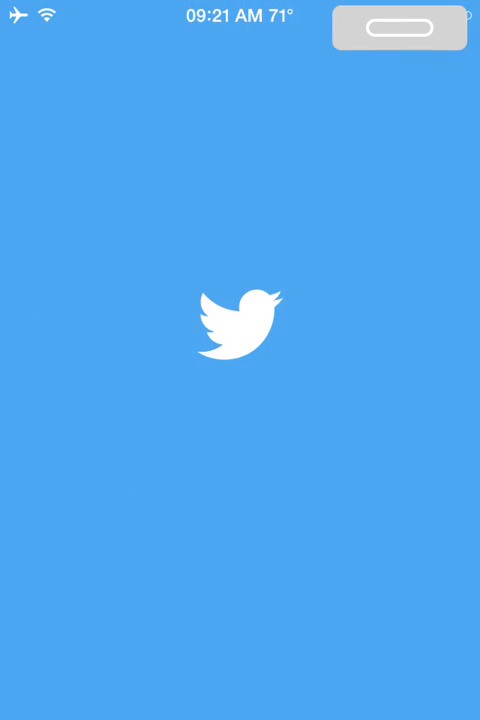